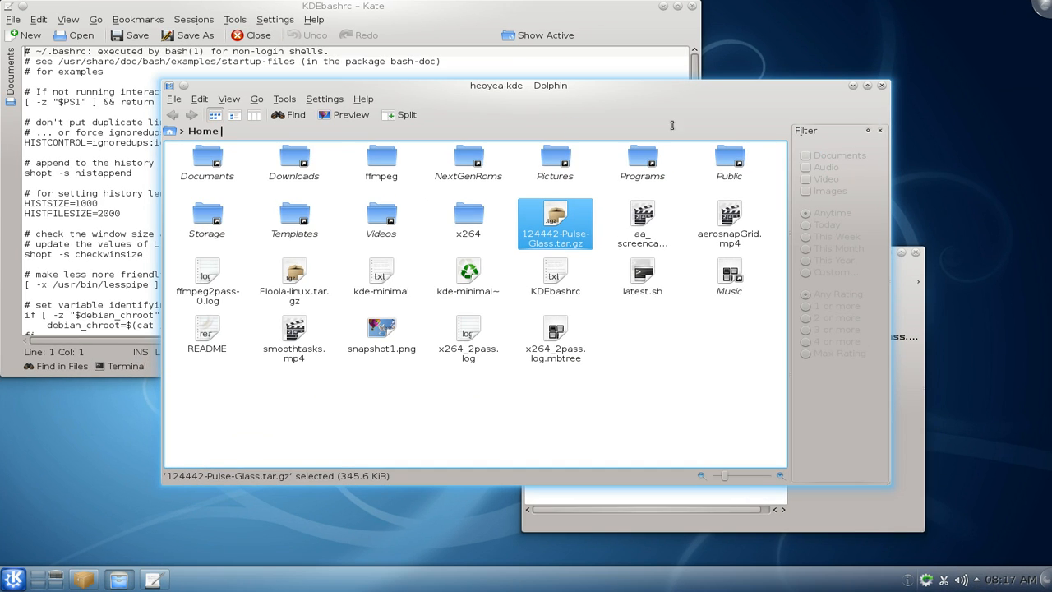
Step: Clear the open windows away and launch System Settings
double_click(556, 222)
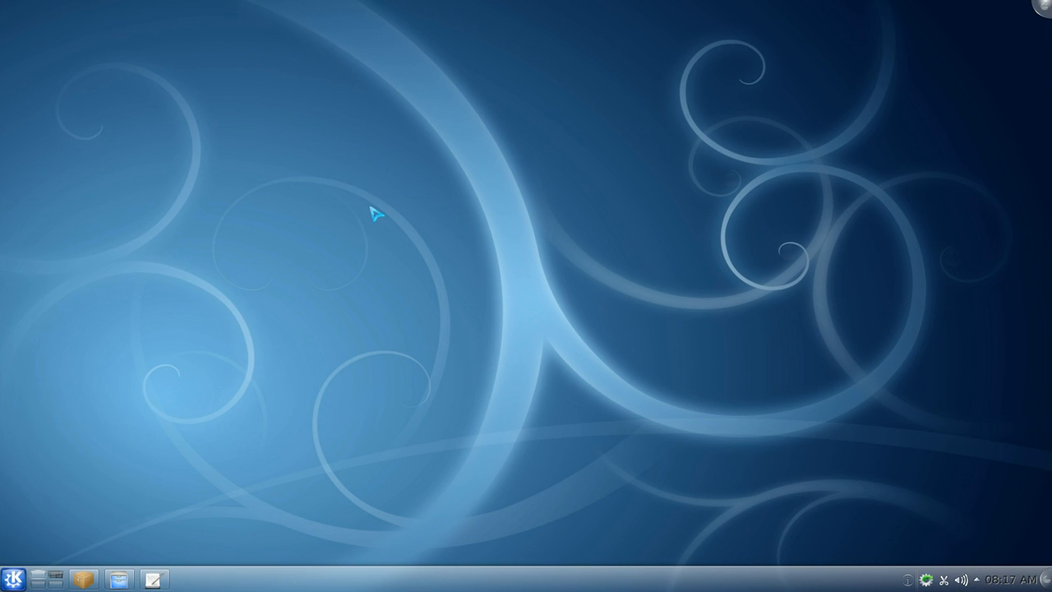
text(s)
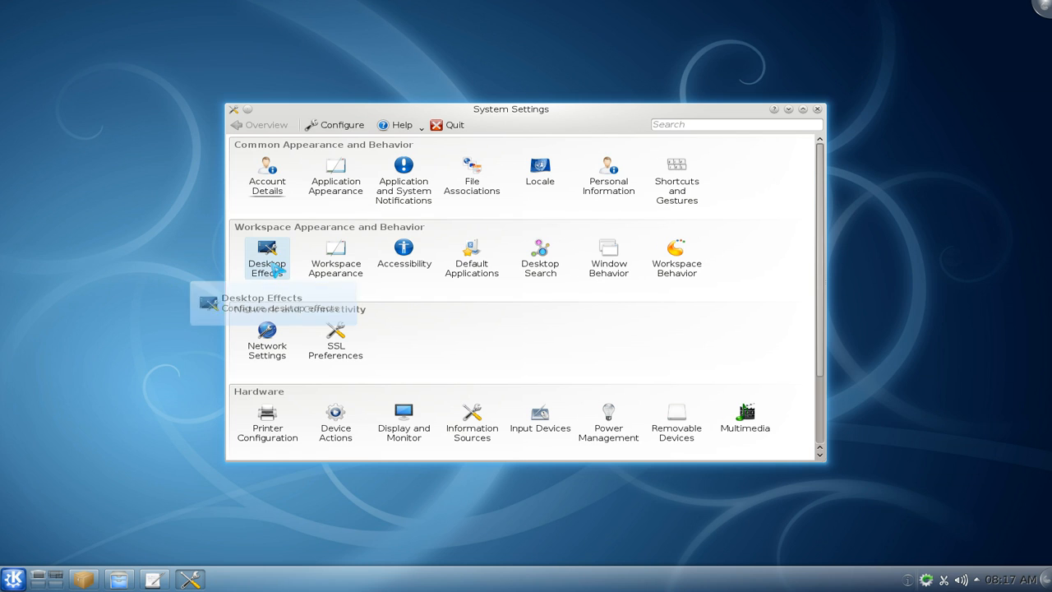
Step: Set the Desktop Effects animation speed to Fast on the General tab
click(266, 257)
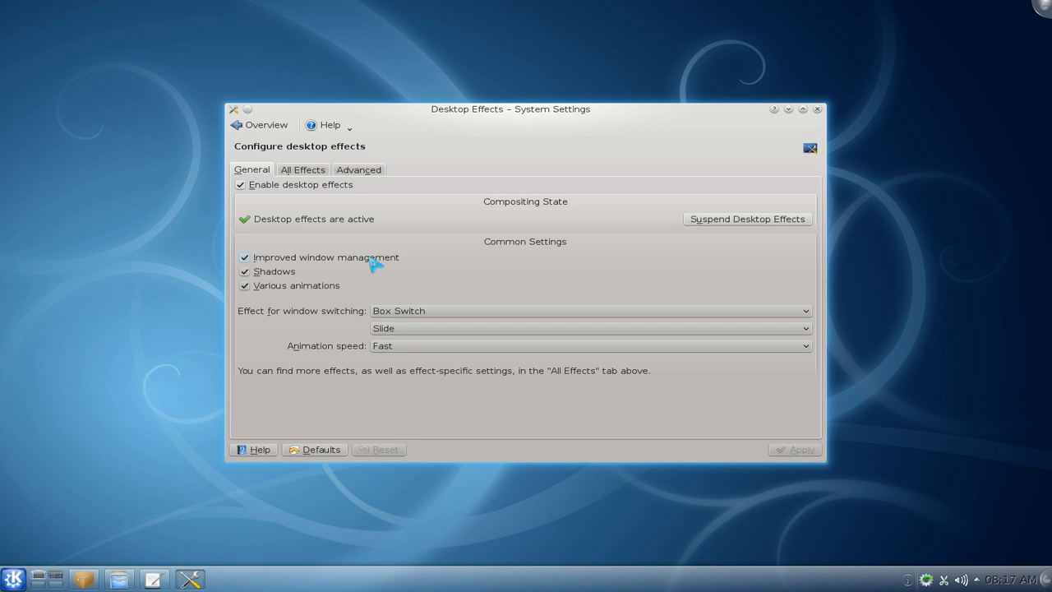
mouse_move(312, 370)
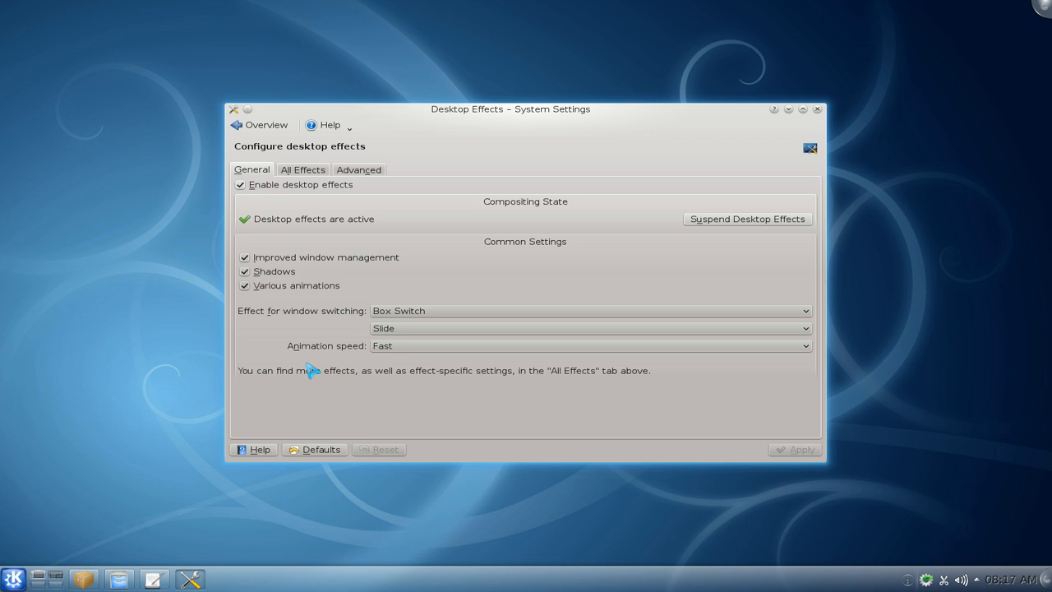
mouse_move(289, 359)
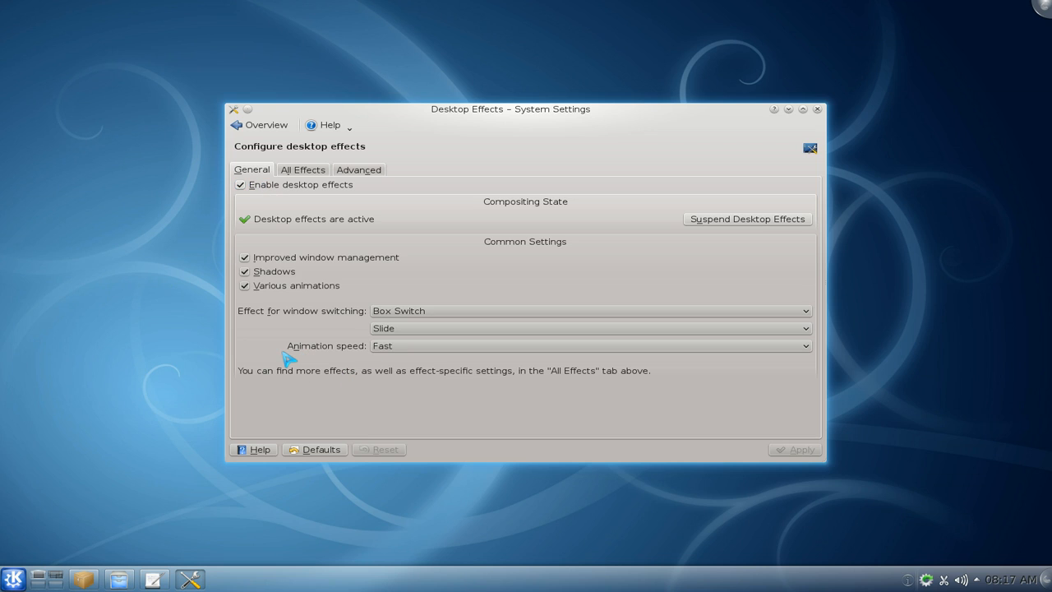
click(589, 345)
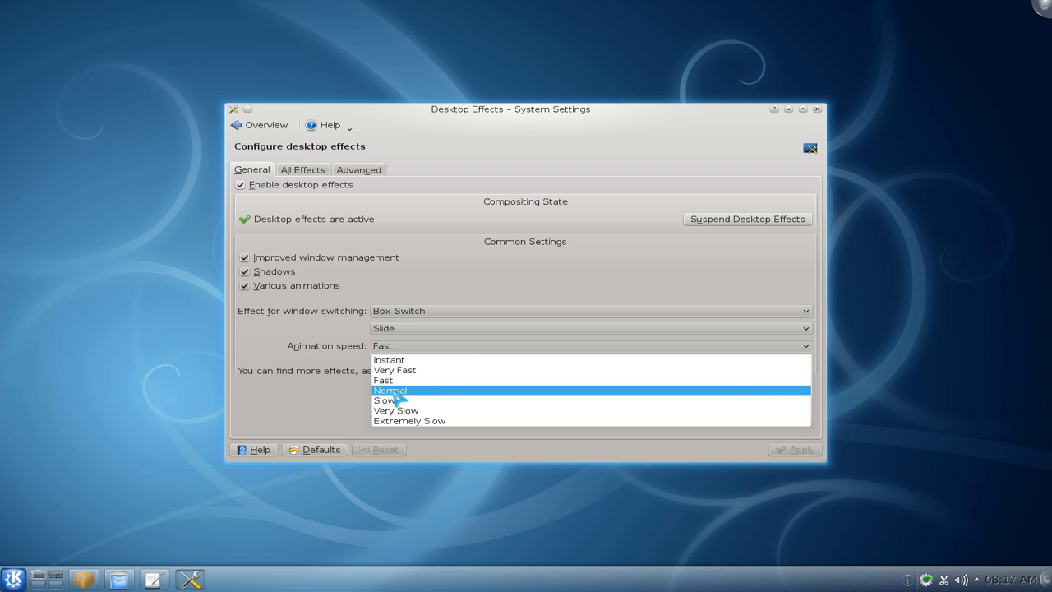
mouse_move(397, 380)
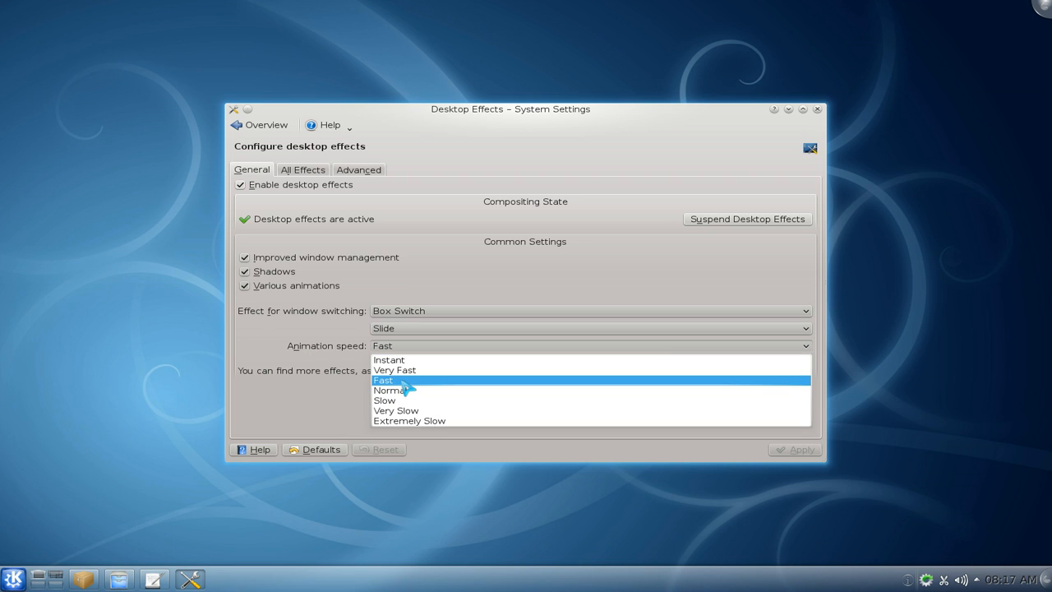
mouse_move(394, 370)
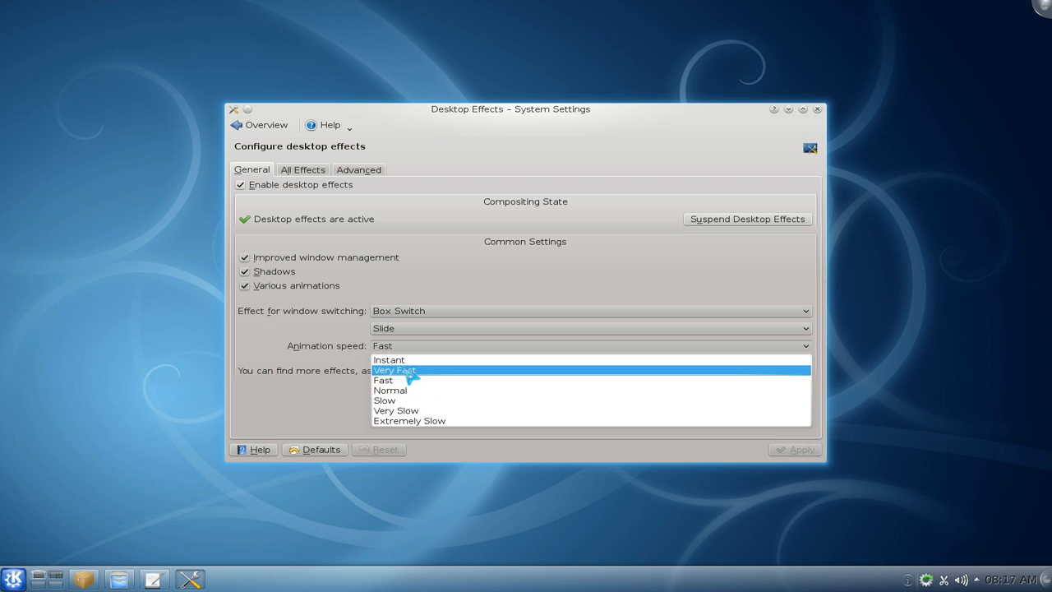
mouse_move(394, 380)
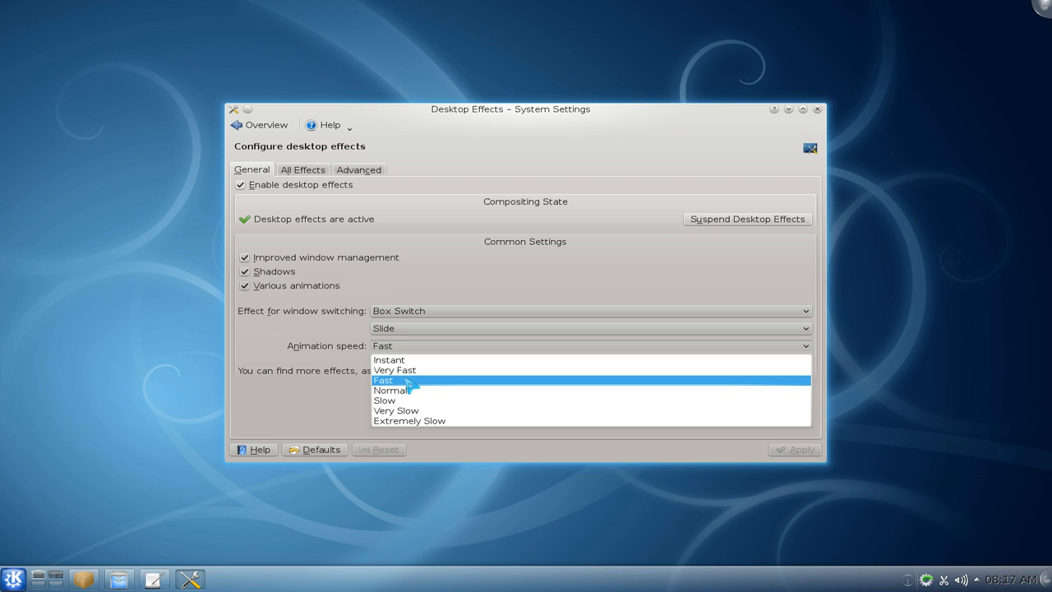
click(382, 379)
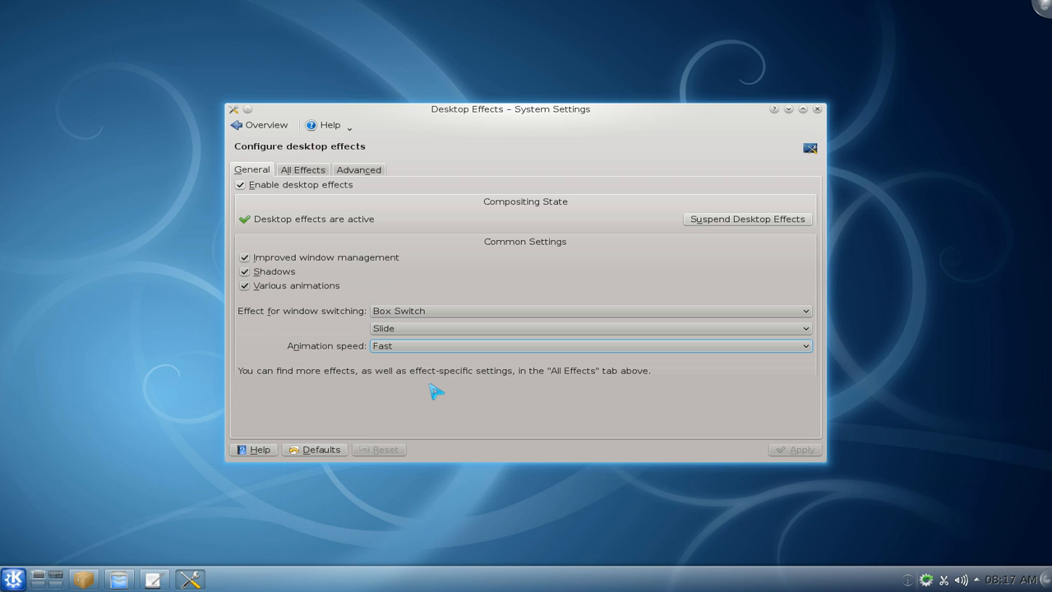
mouse_move(681, 414)
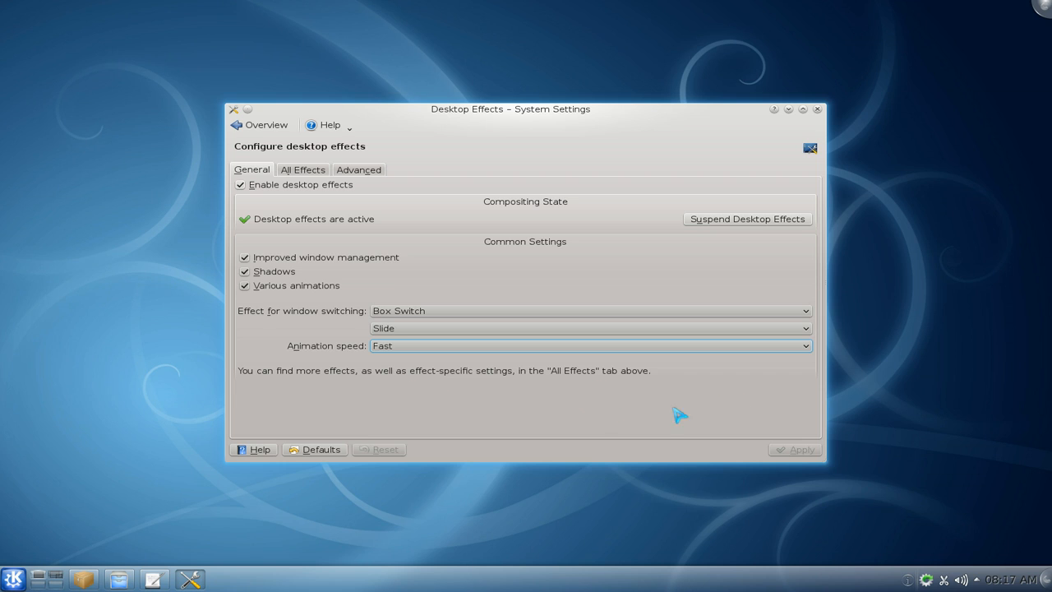
mouse_move(467, 424)
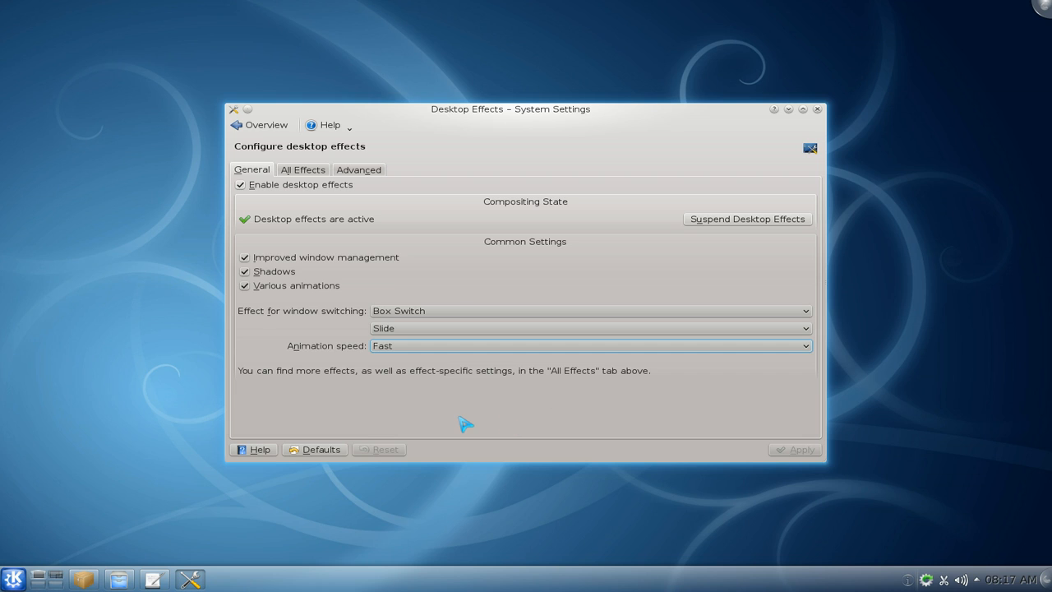
mouse_move(401, 233)
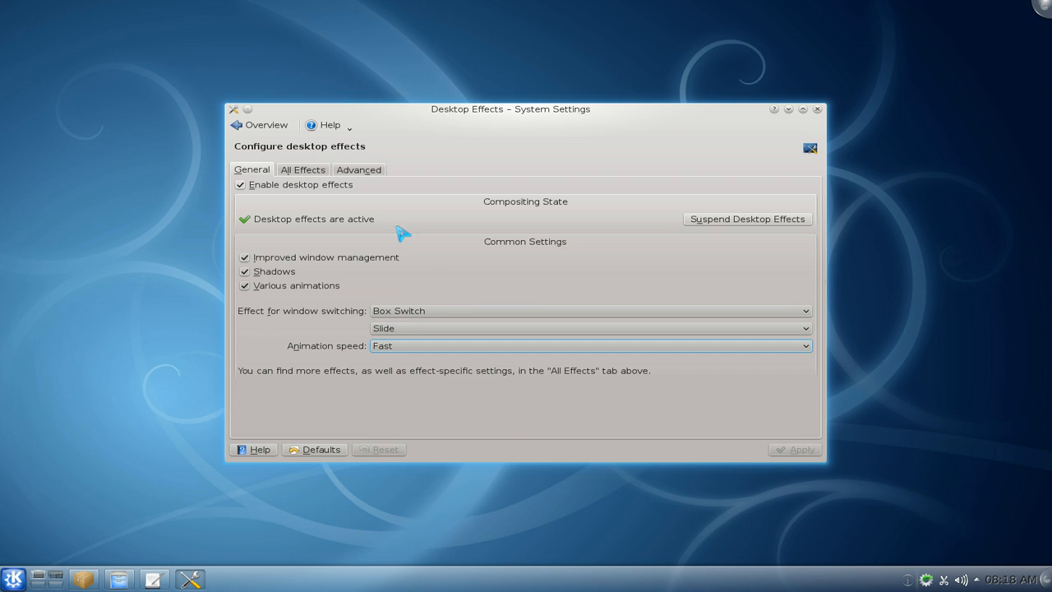
mouse_move(260, 125)
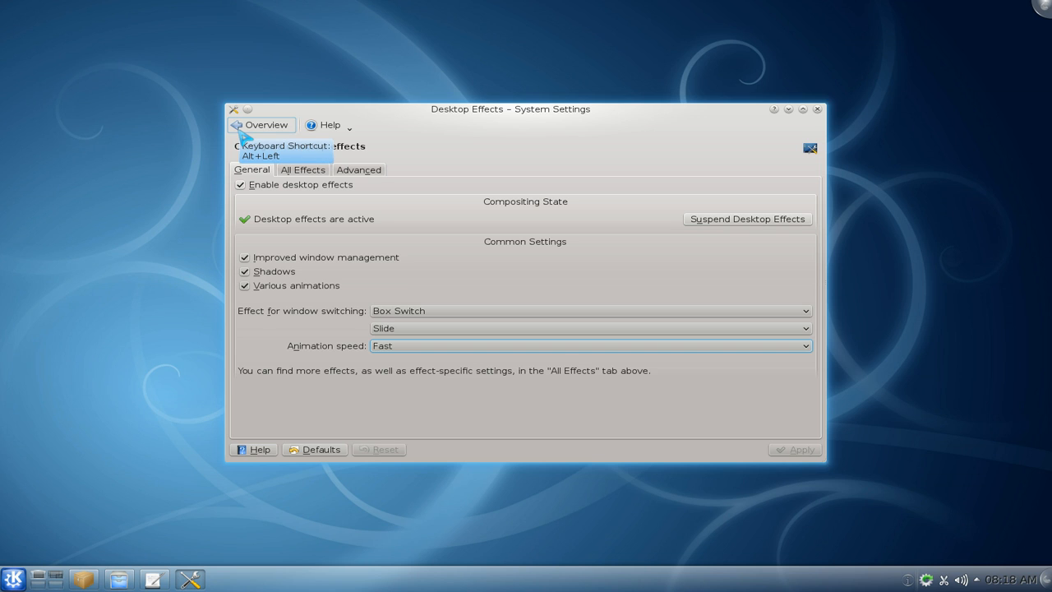
Step: Return to the System Settings category overview
click(261, 125)
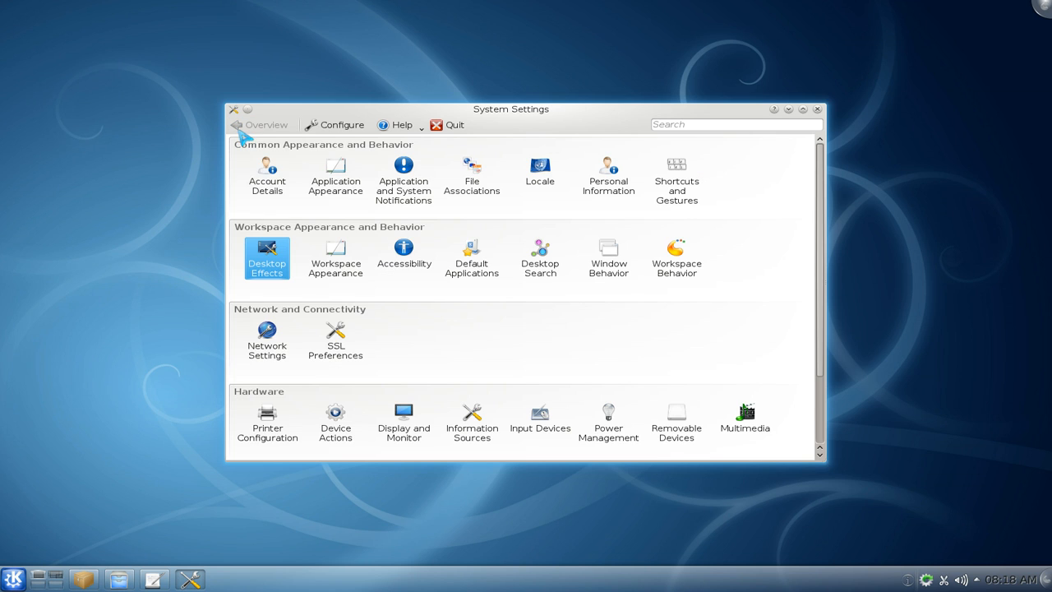
mouse_move(518, 345)
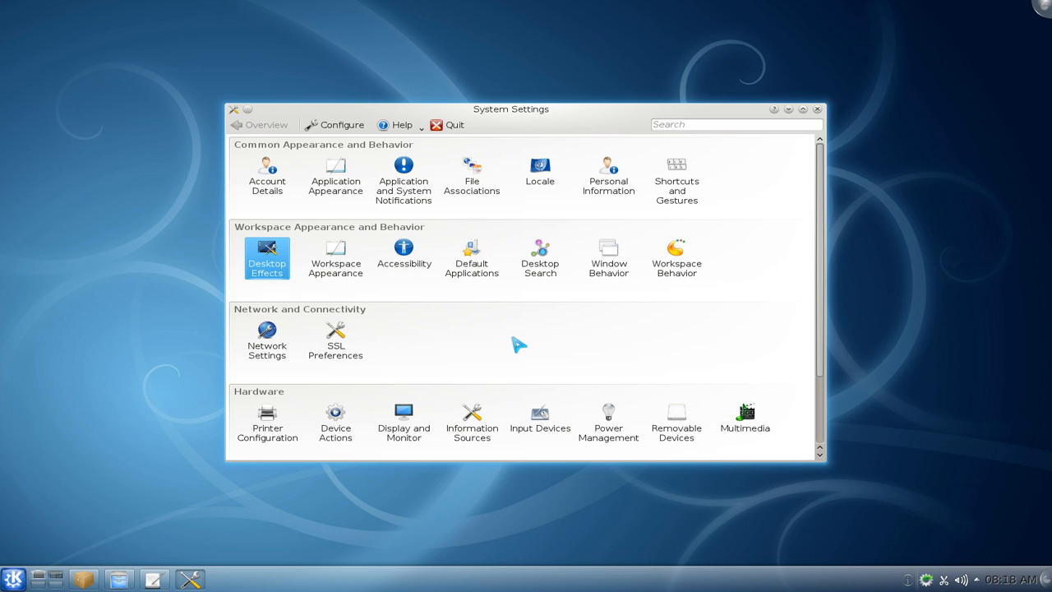
mouse_move(539, 327)
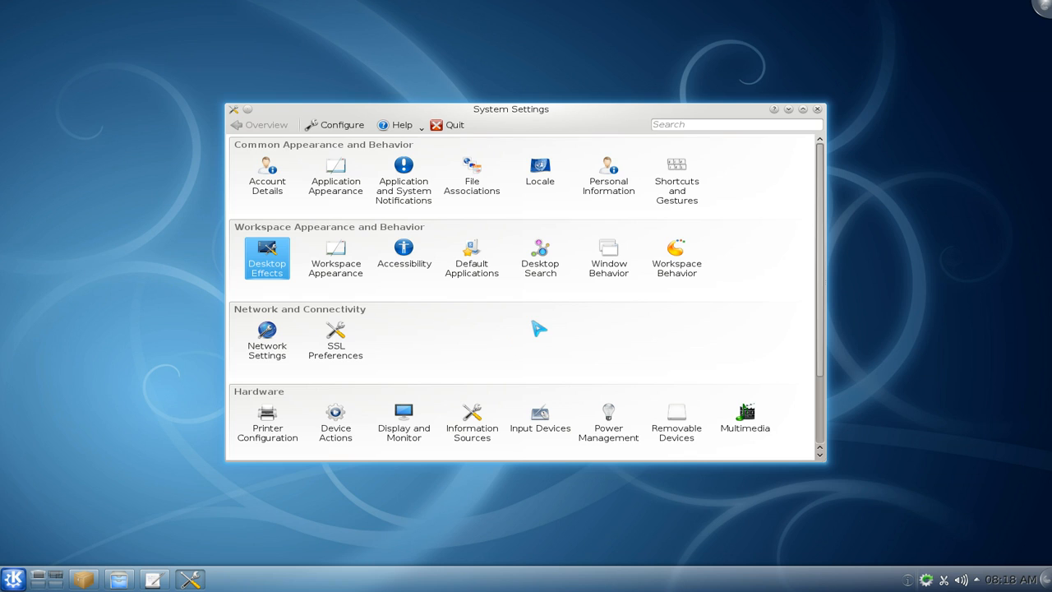
mouse_move(539, 257)
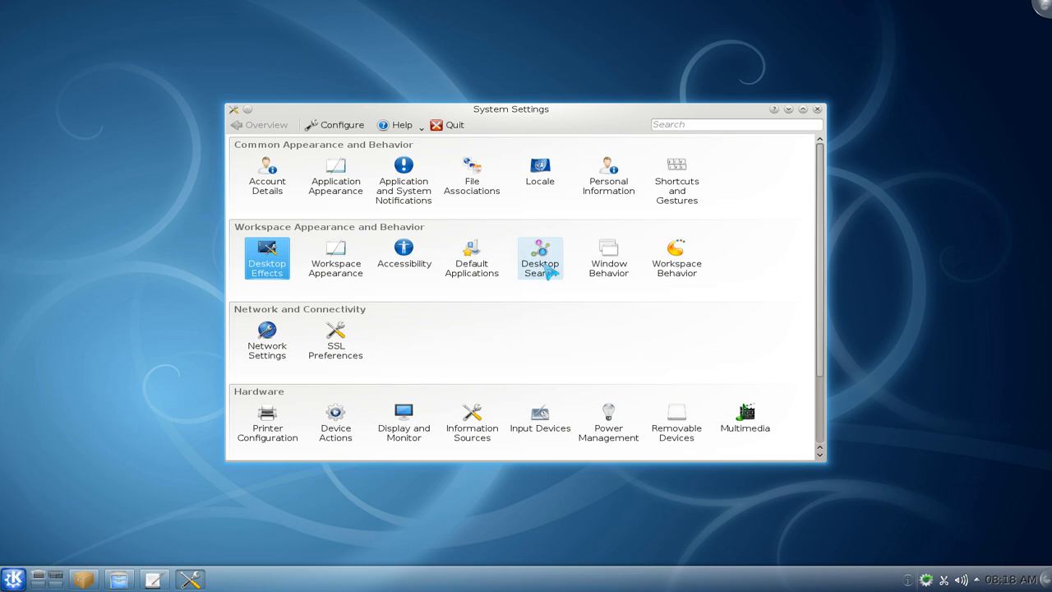
mouse_move(539, 255)
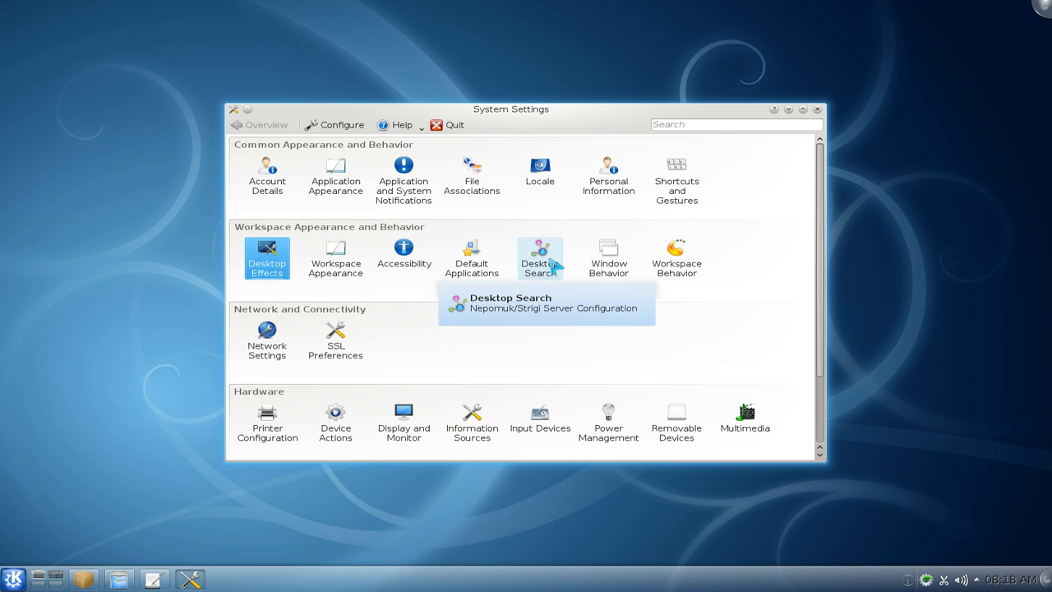
Step: In Desktop Search, leave Nepomuk Semantic Desktop and Strigi indexing unchecked, then view Desktop Query
click(539, 253)
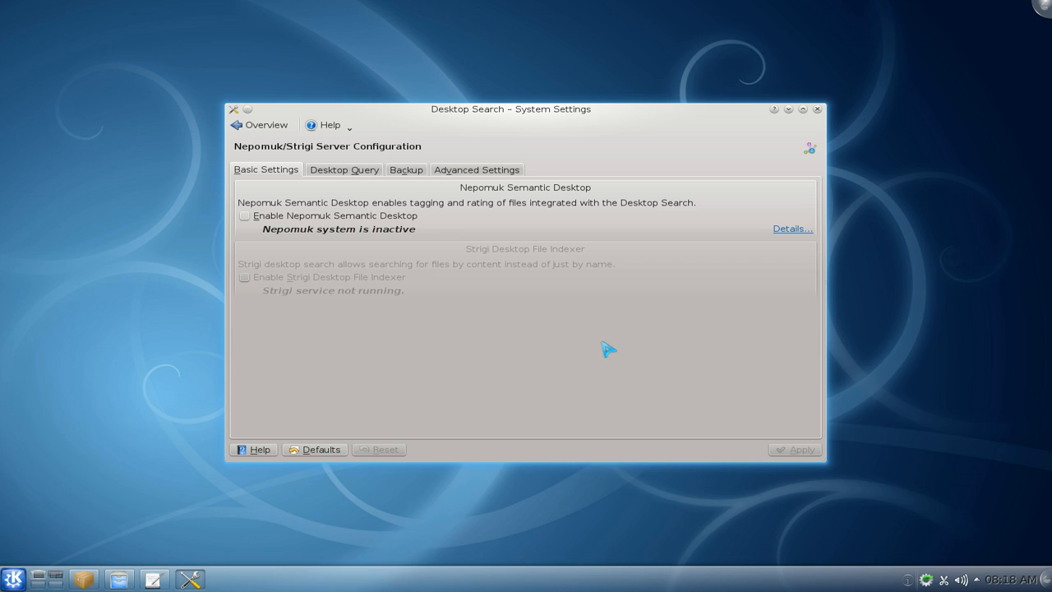
mouse_move(606, 349)
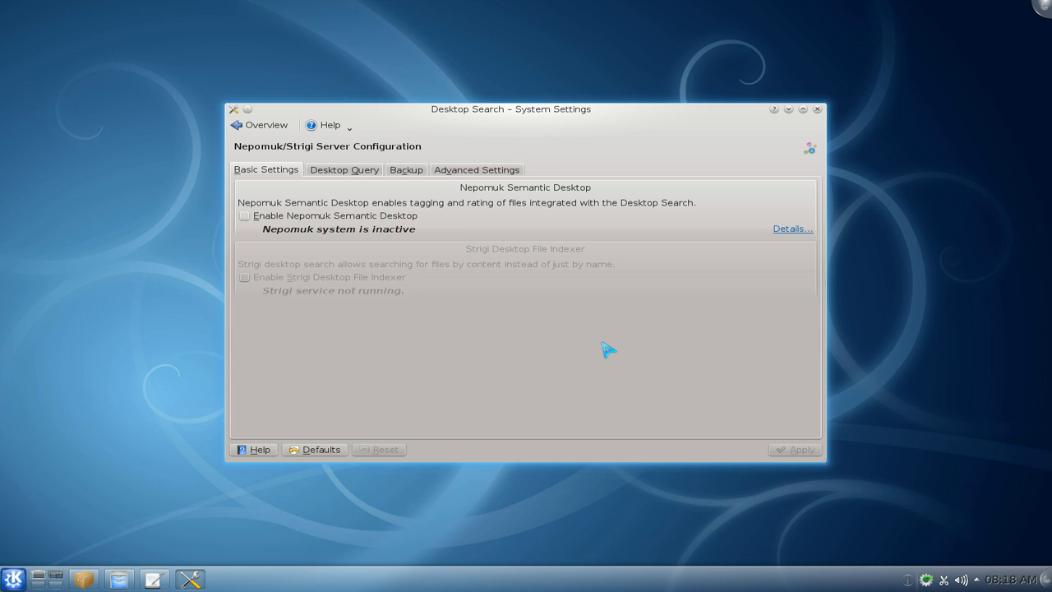
mouse_move(605, 340)
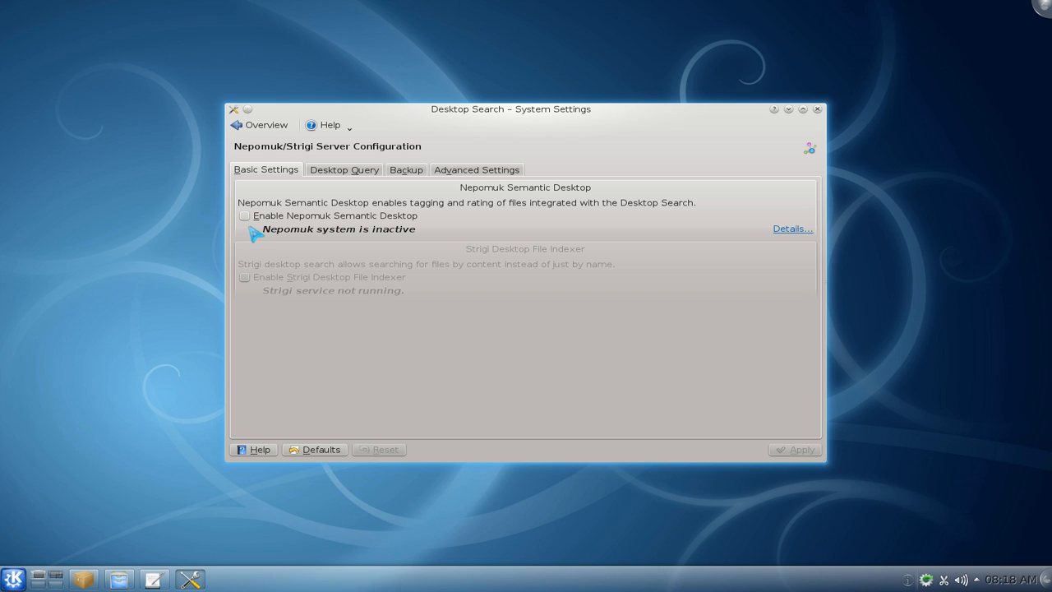
mouse_move(261, 286)
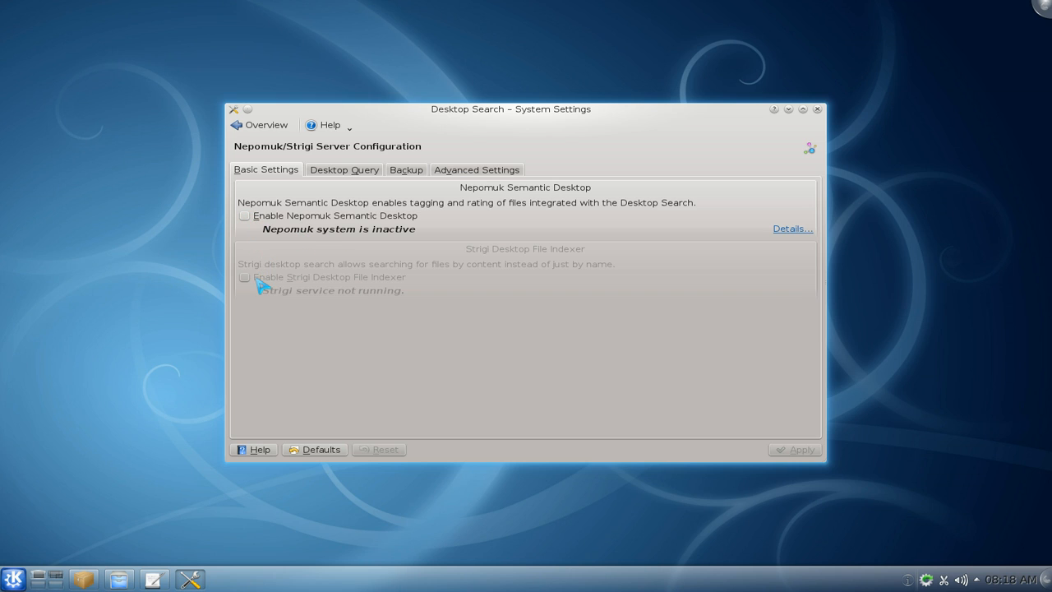
click(243, 276)
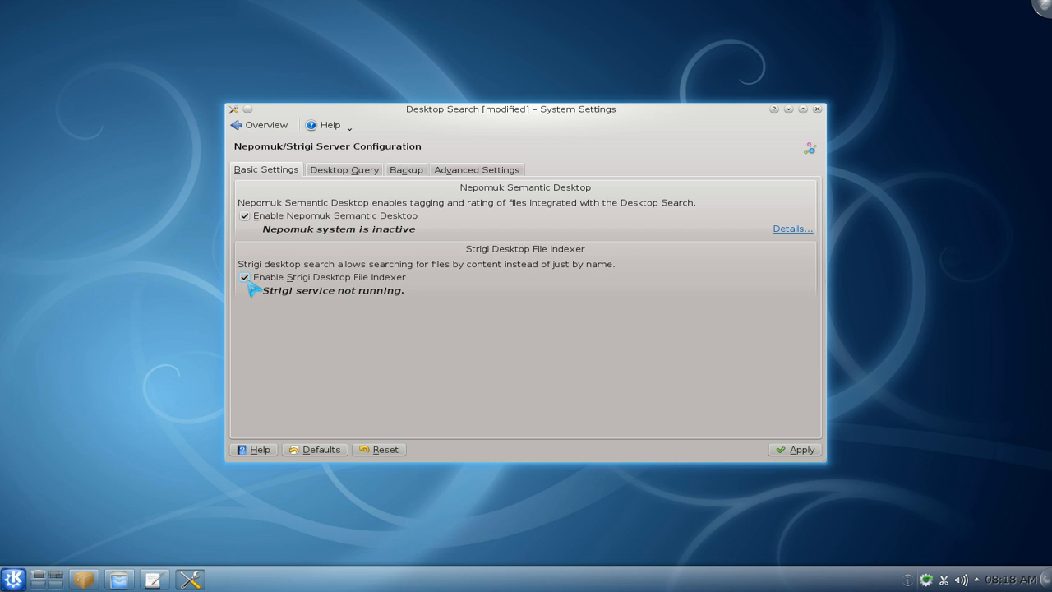
click(243, 276)
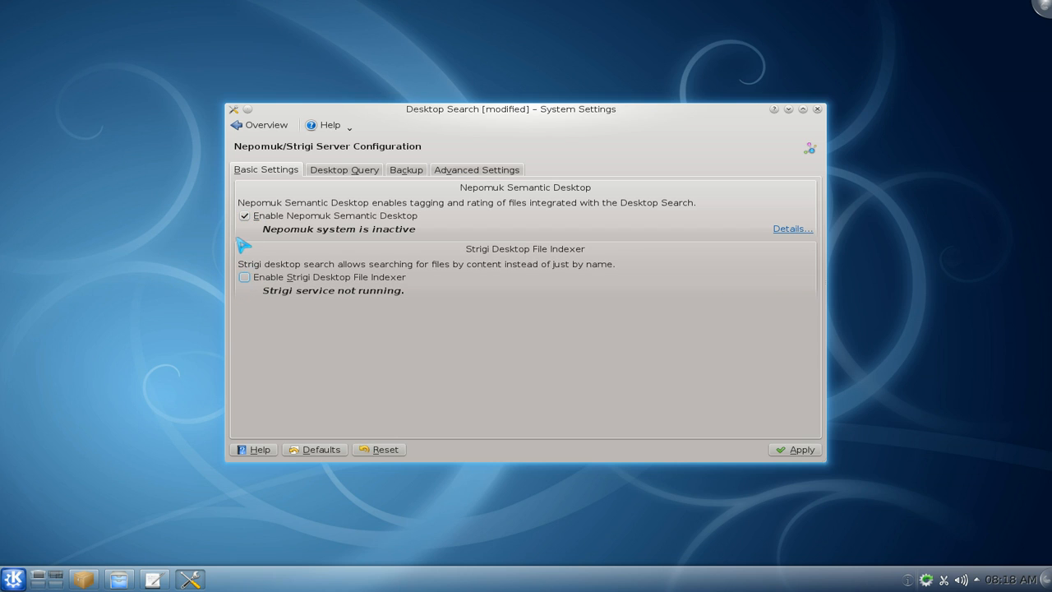
click(243, 215)
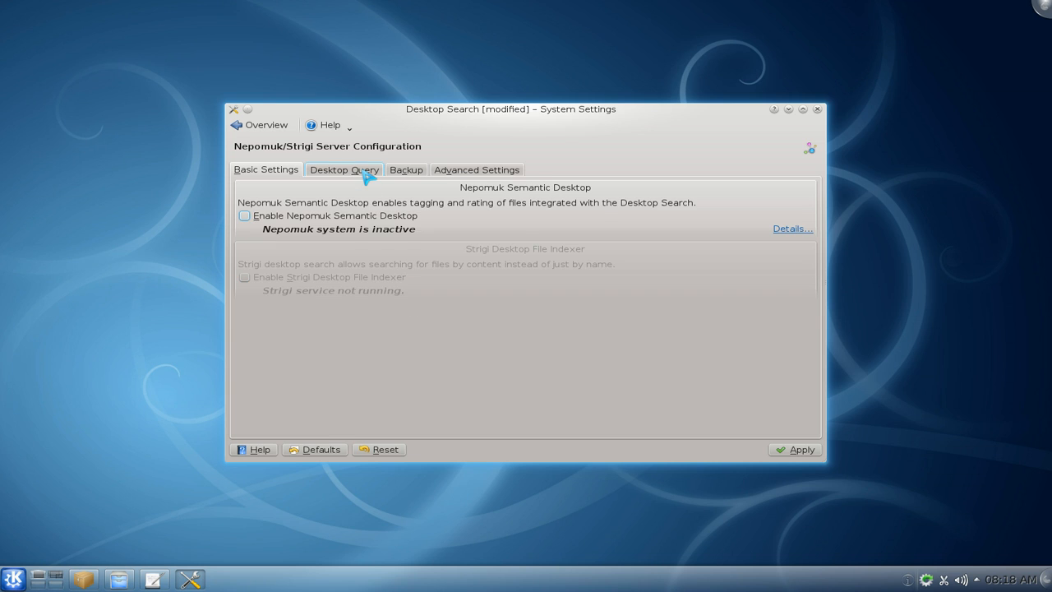
click(345, 170)
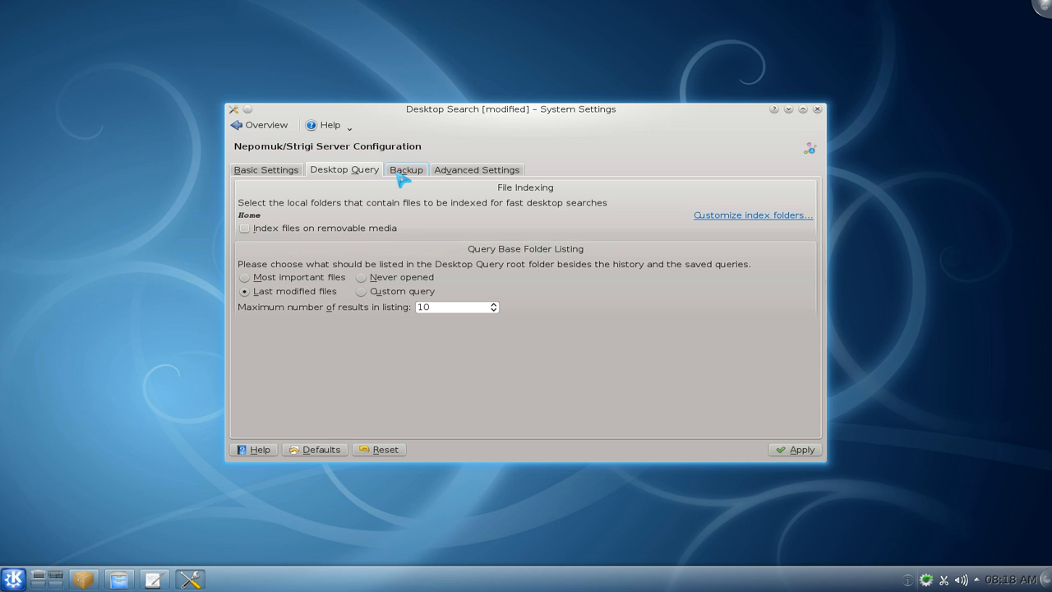
Step: Review the Advanced and Basic tabs, close System Settings and apply the Desktop Search changes
click(477, 170)
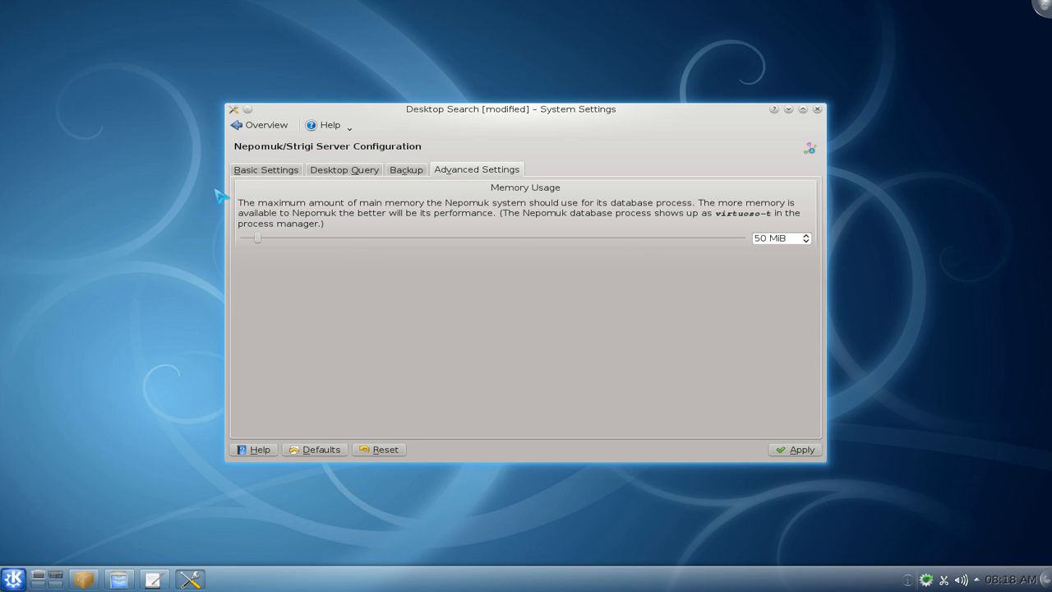
click(267, 170)
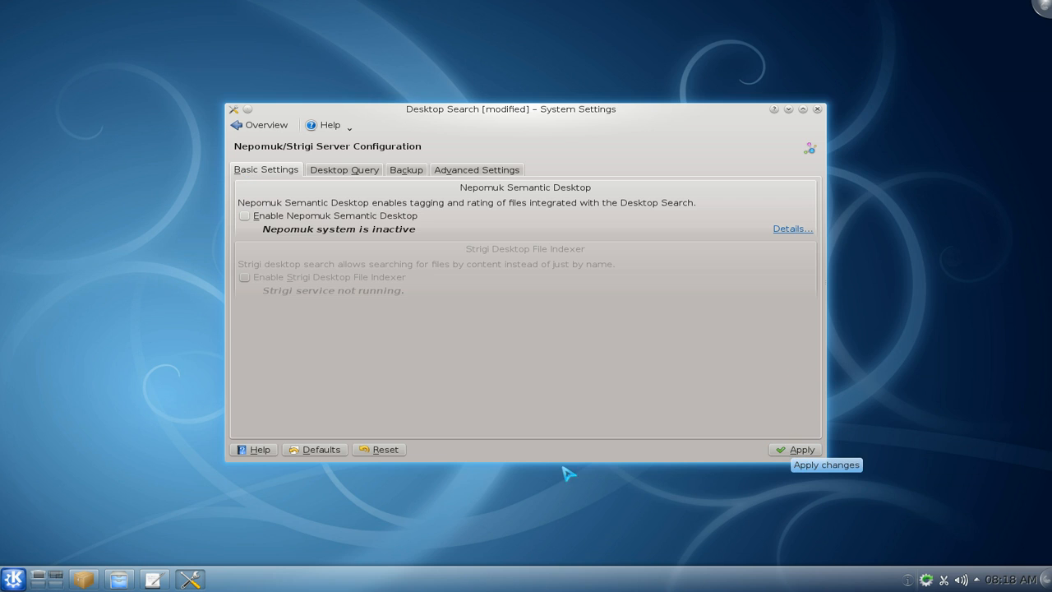
mouse_move(593, 424)
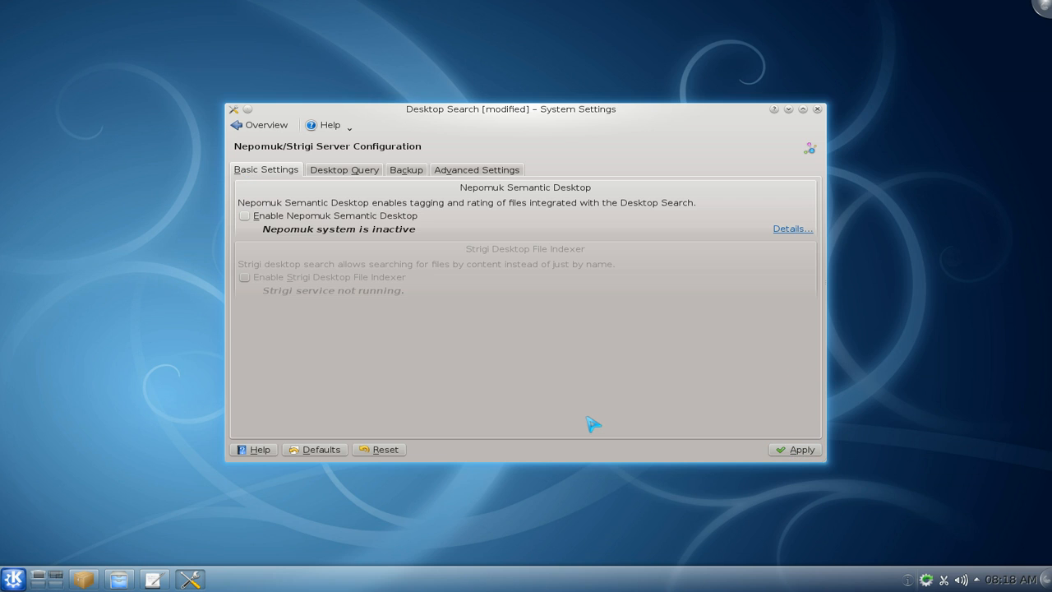
mouse_move(651, 378)
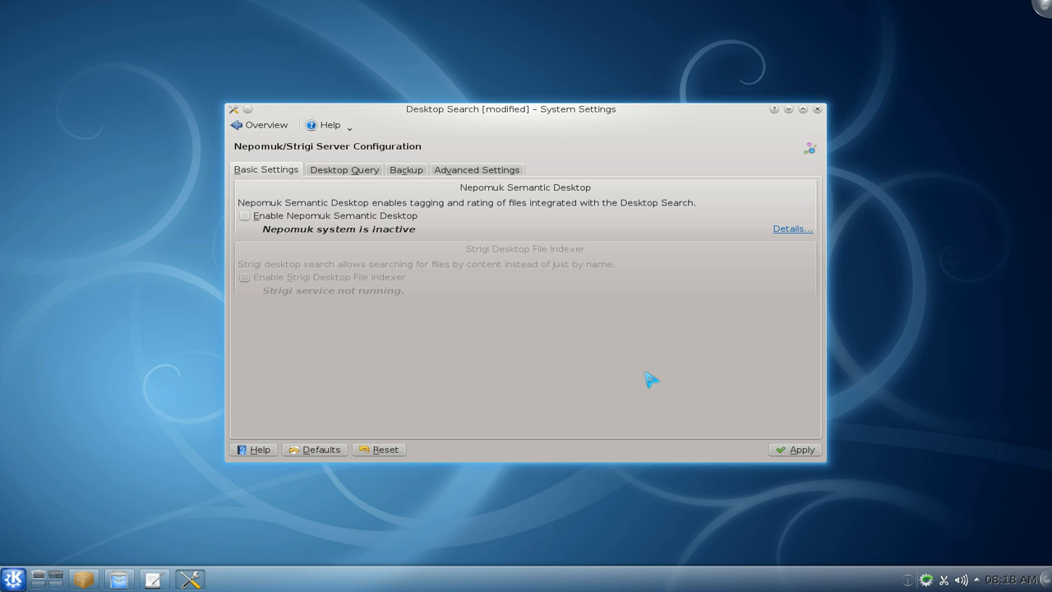
mouse_move(624, 401)
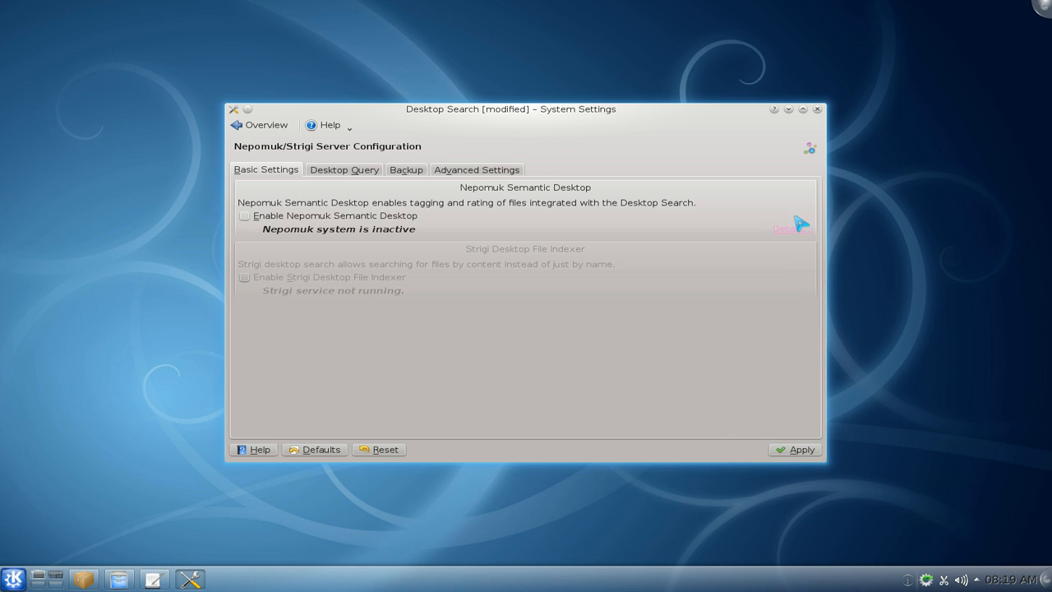
click(259, 125)
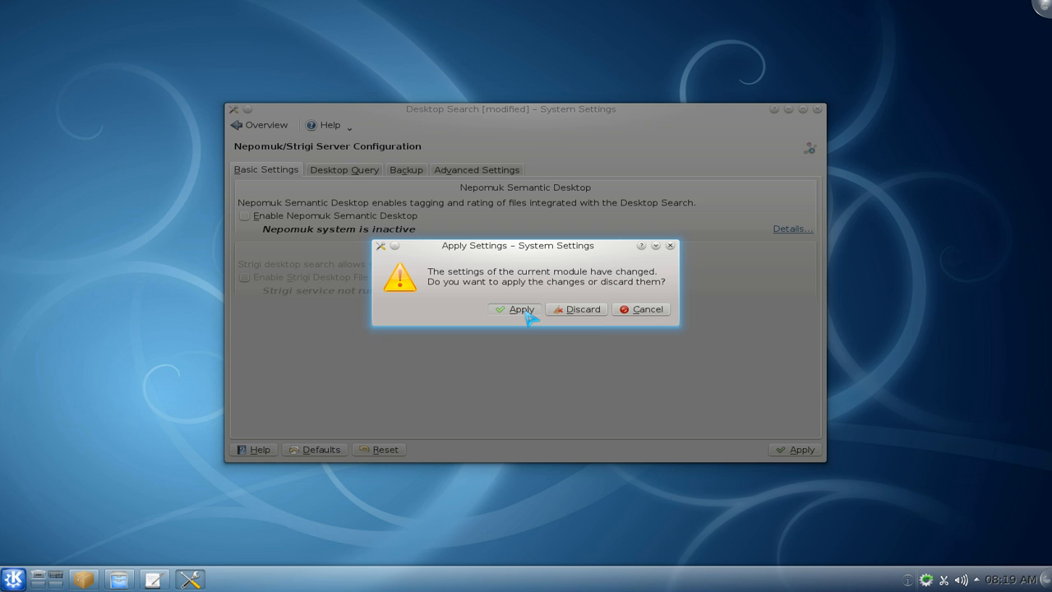
click(575, 309)
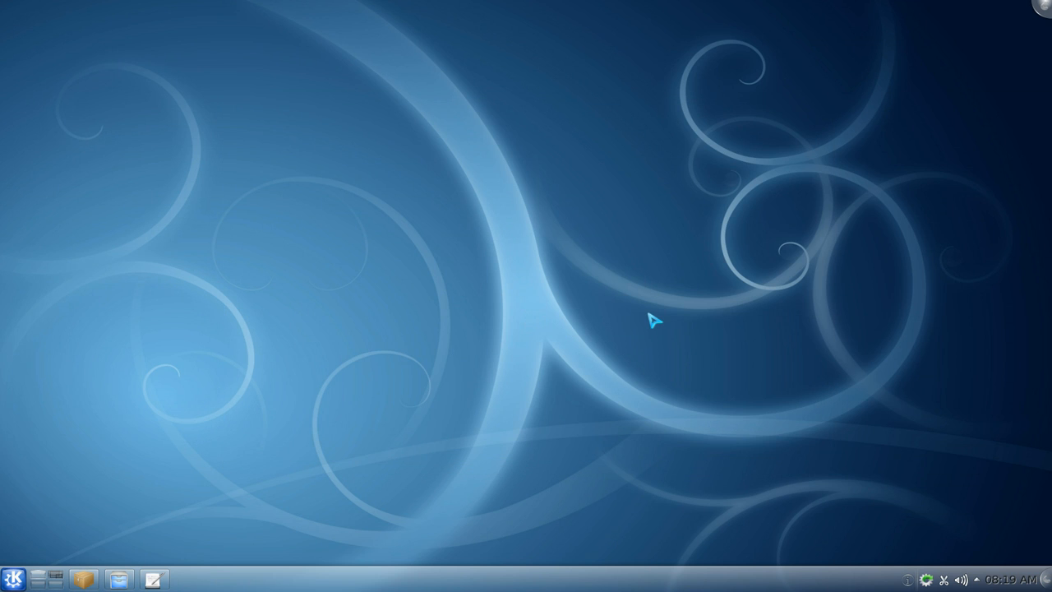